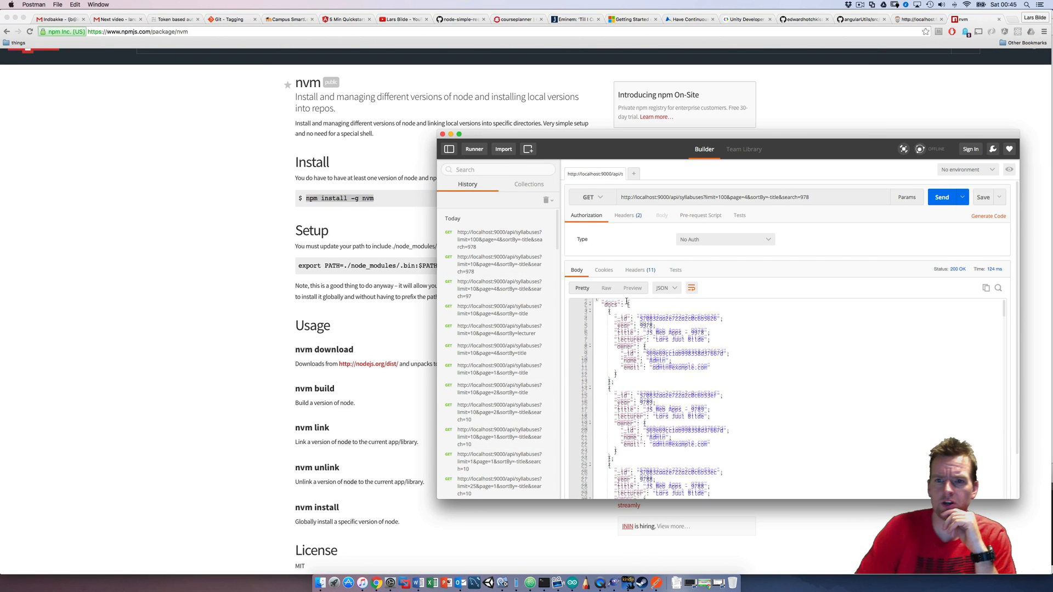
Step: Send the syllabus GET request (limit 100, page 4, title descending, search 978) twice
{"action": "left_click", "coordinate": [941, 196]}
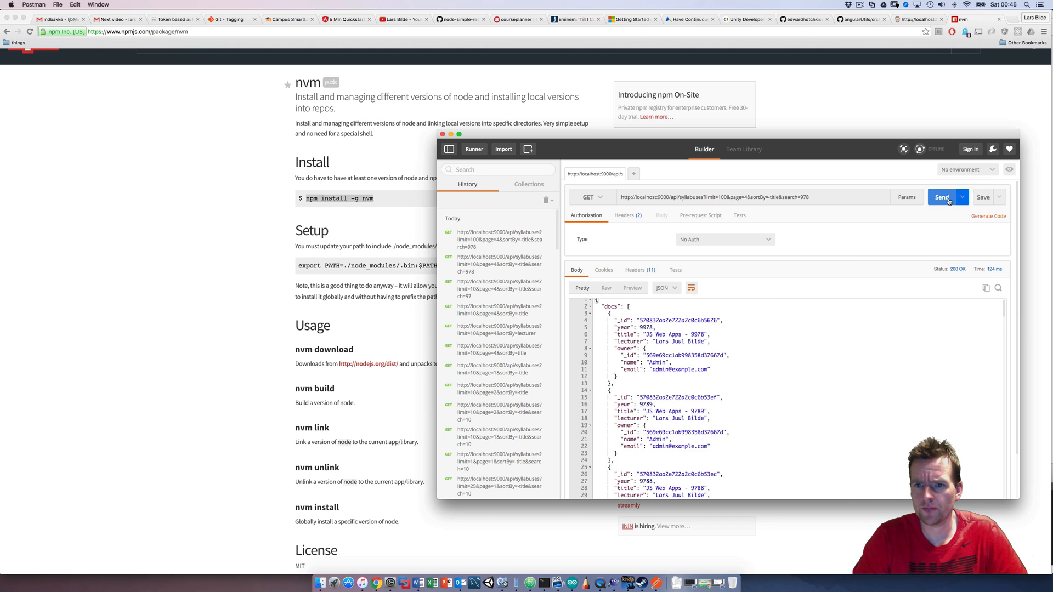
{"action": "left_click", "coordinate": [943, 197]}
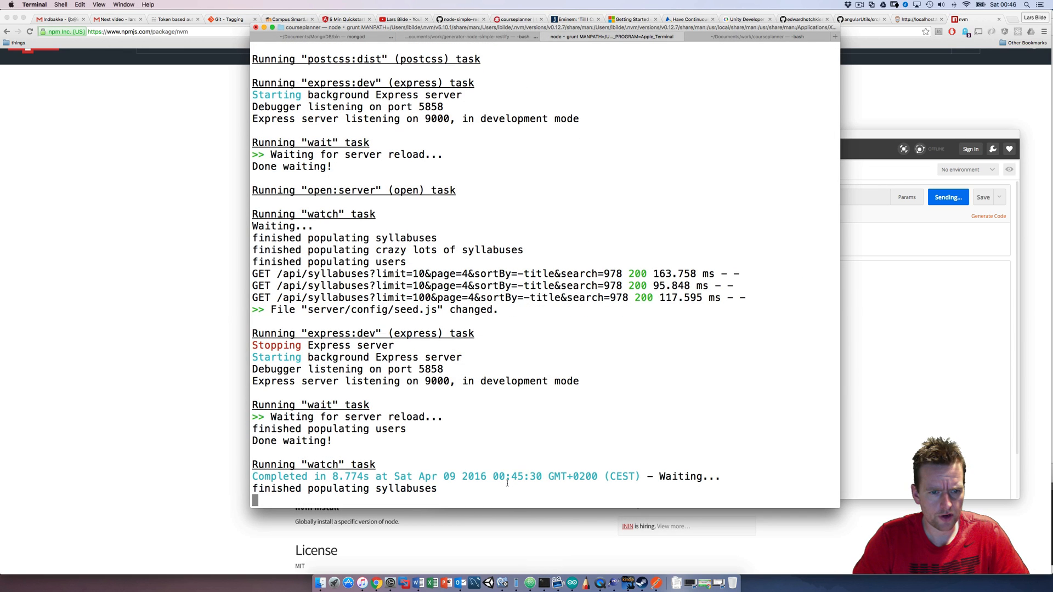
{"action": "mouse_move", "coordinate": [940, 421]}
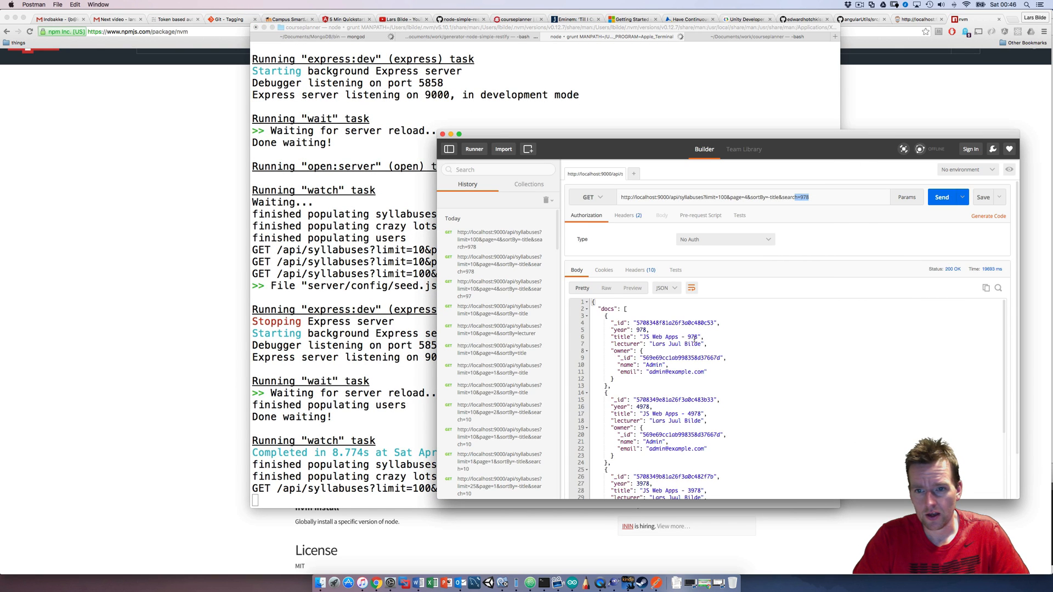
{"action": "scroll", "scroll_direction": "down", "scroll_amount": 3}
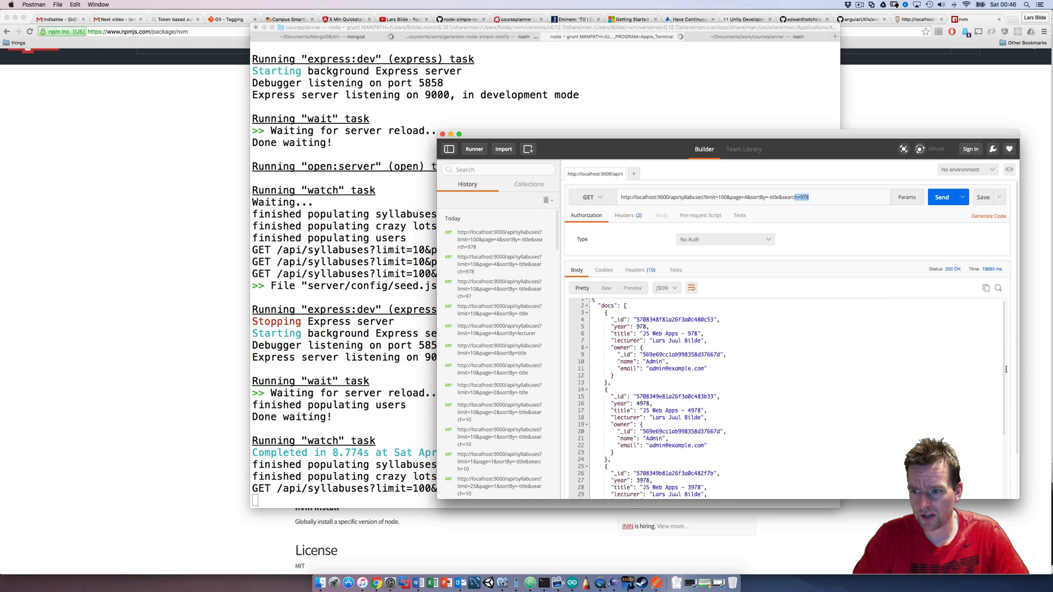
{"action": "scroll", "scroll_direction": "down", "scroll_amount": 3}
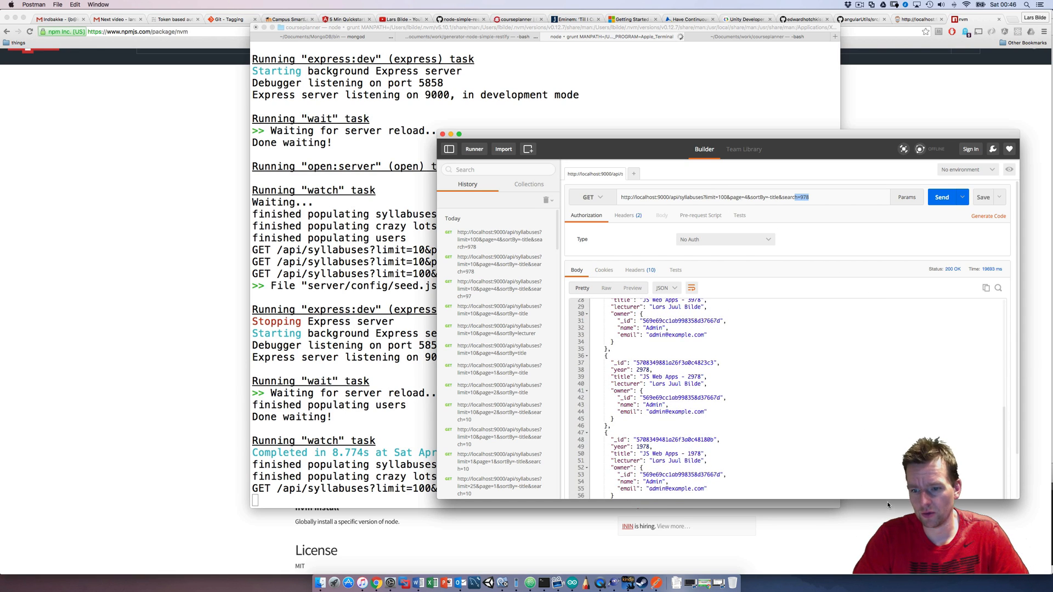
{"action": "scroll", "scroll_direction": "up", "scroll_amount": 3}
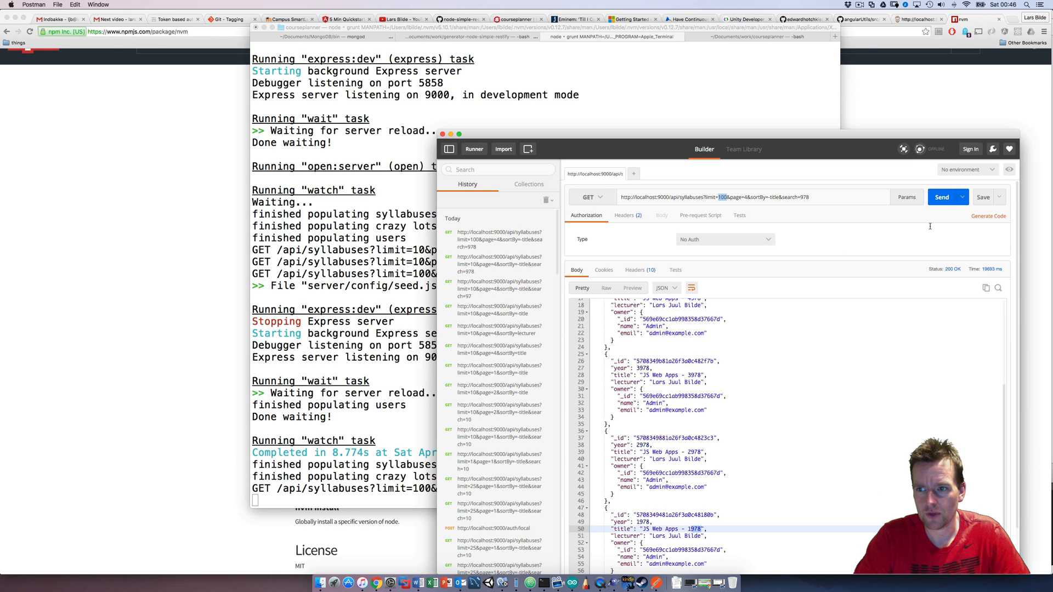
{"action": "scroll", "scroll_direction": "up", "scroll_amount": 3}
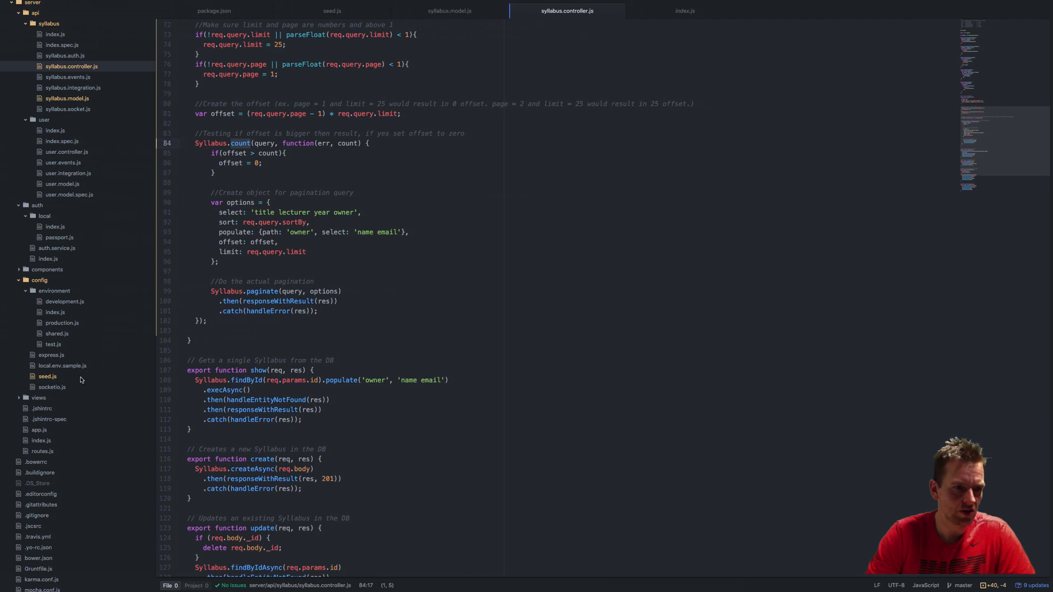
Step: Change the seed.js loop limit to 20000 syllabuses
{"action": "left_click", "coordinate": [331, 11]}
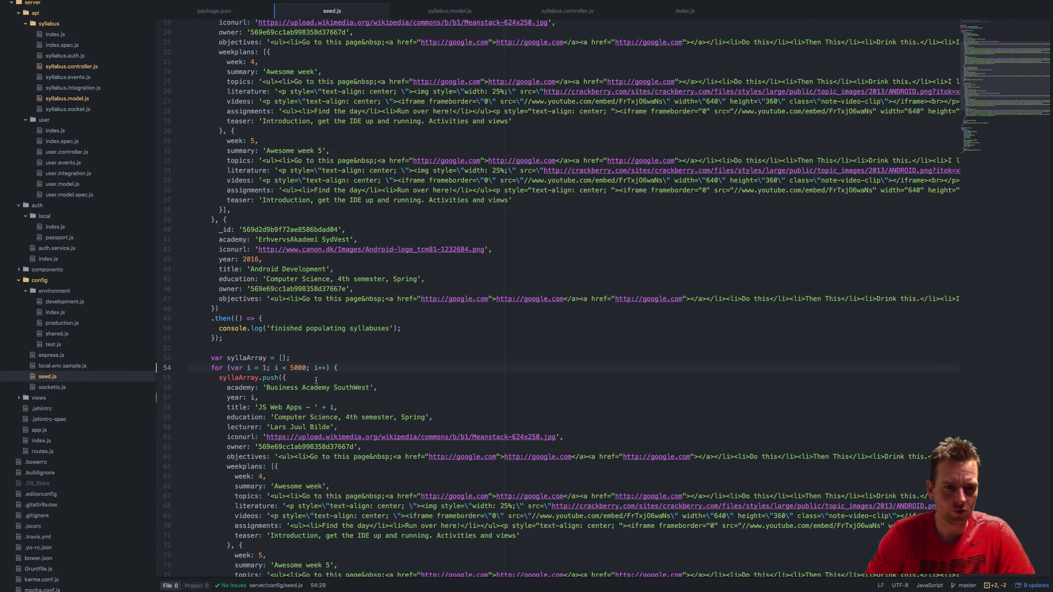
{"action": "type", "text": "20000"}
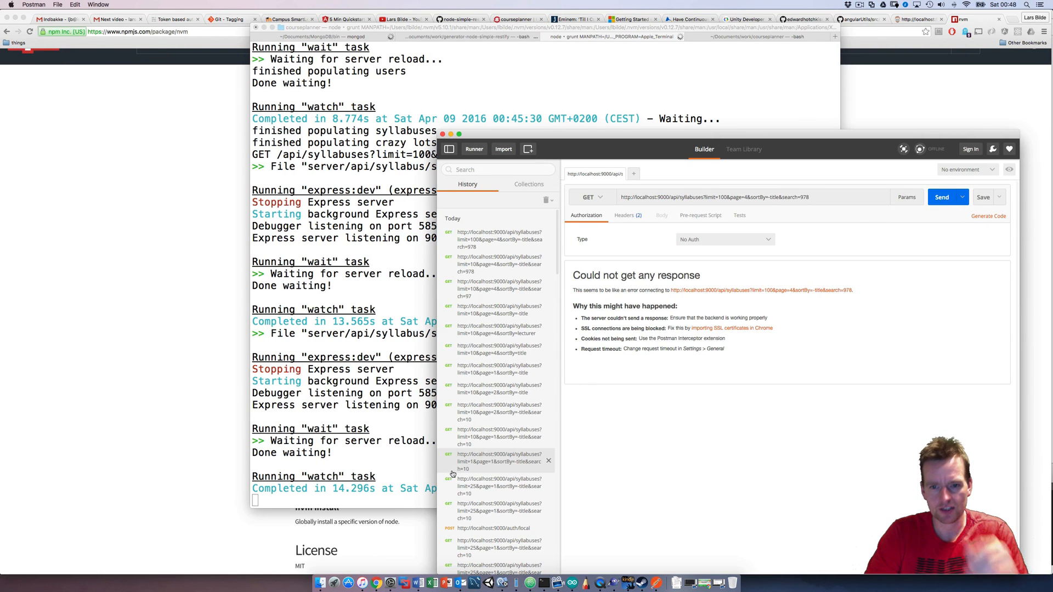
{"action": "mouse_move", "coordinate": [430, 424]}
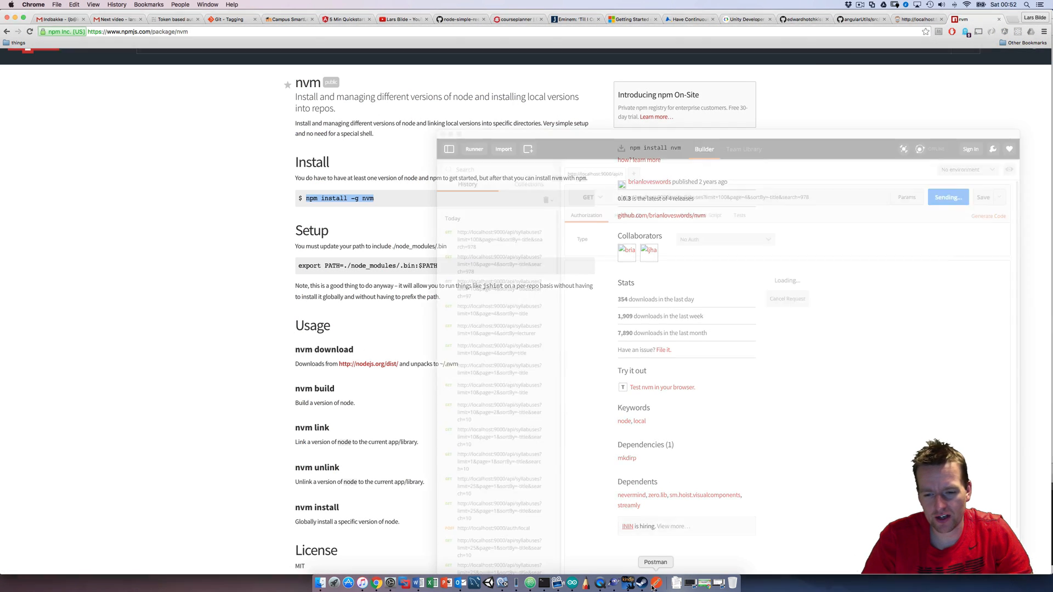
Step: Resend the 978 search request to get JSON starting with JS Web Apps - 9978
{"action": "left_click", "coordinate": [940, 197]}
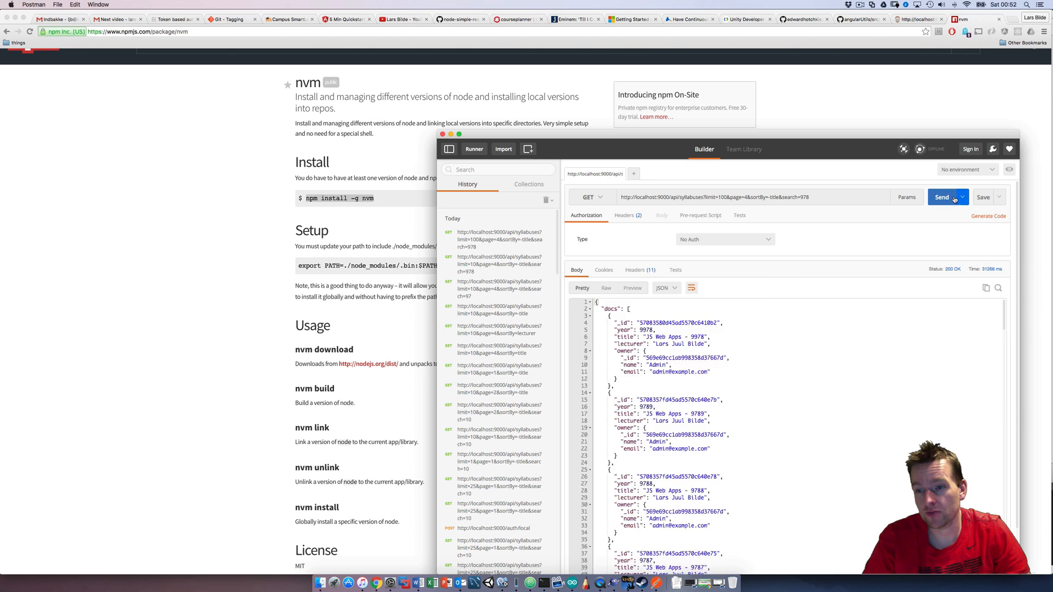
{"action": "left_click", "coordinate": [942, 197]}
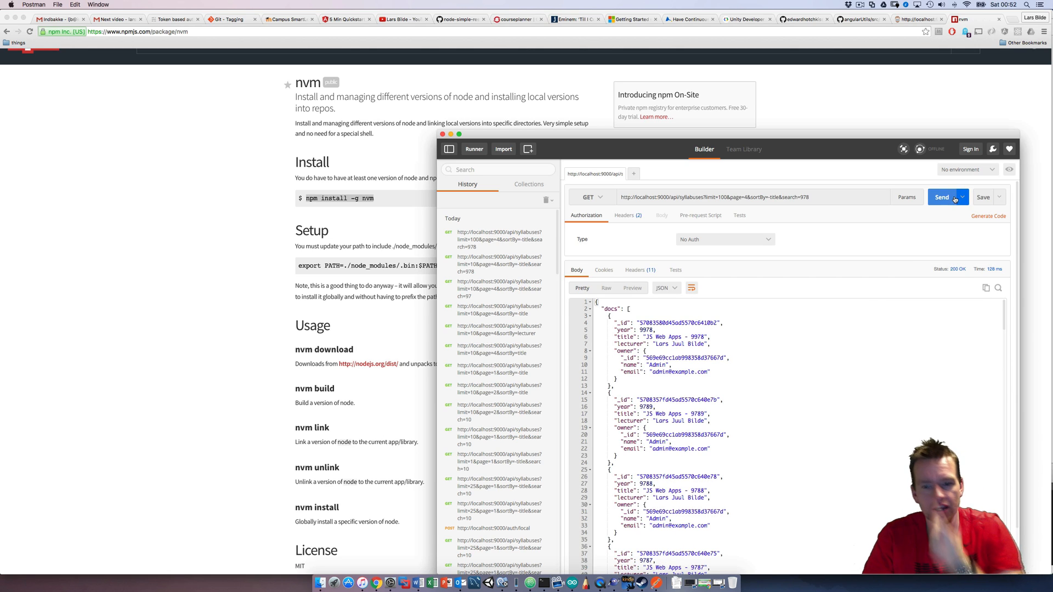